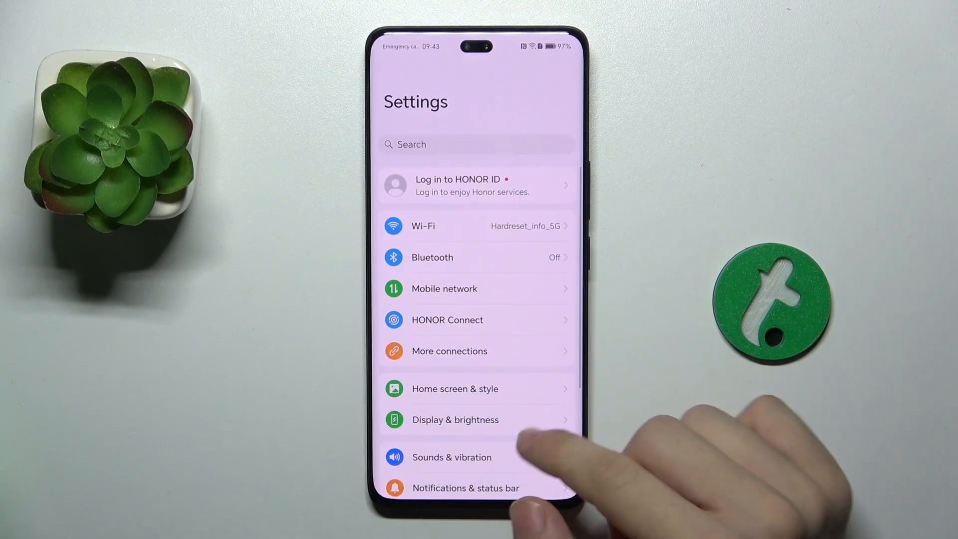
Step: Reach the Notification tone list via Sounds & vibration
left_click(452, 458)
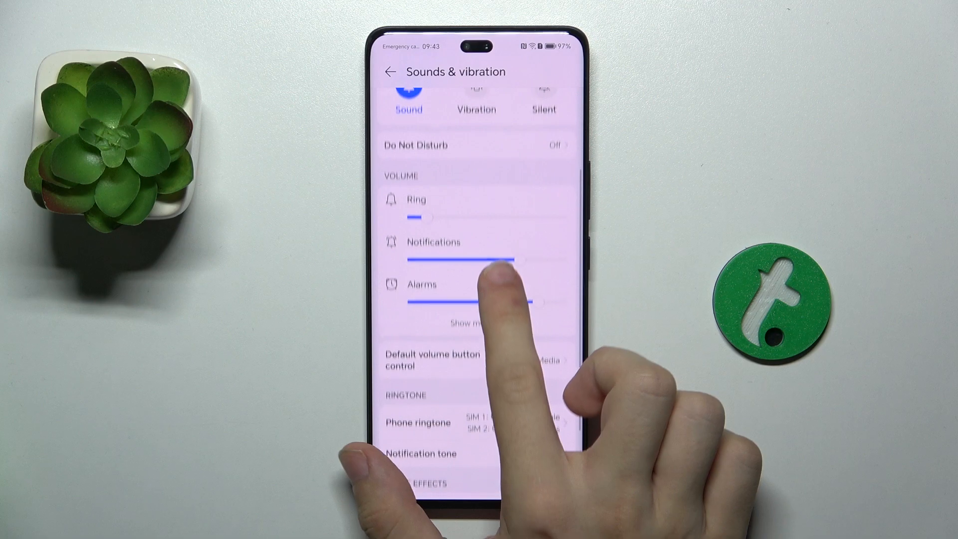
left_click(420, 453)
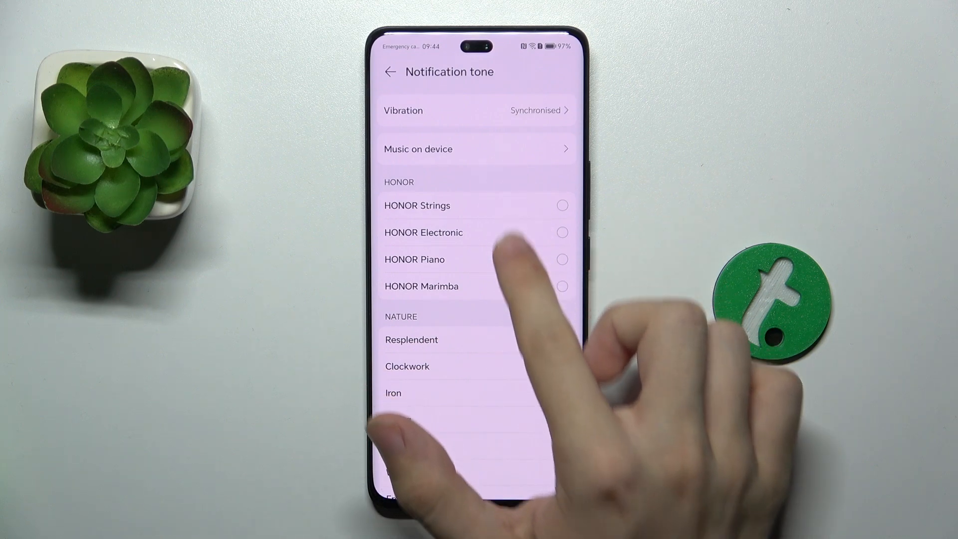
scroll("down", 3)
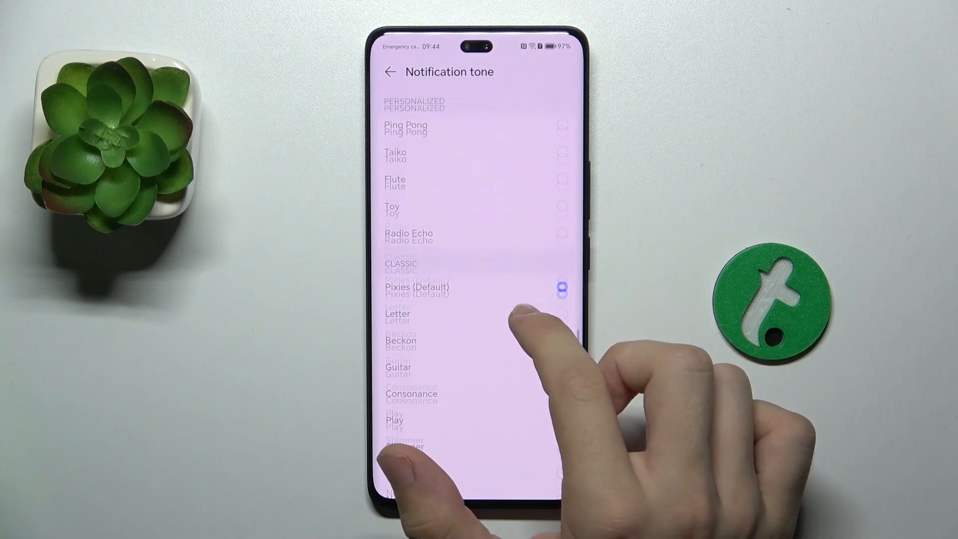
scroll("down", 3)
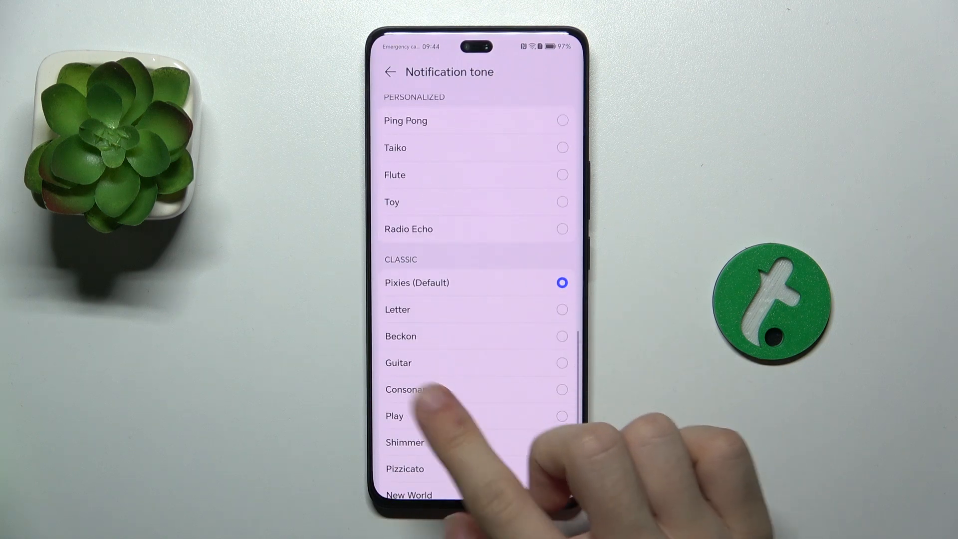
scroll("down", 3)
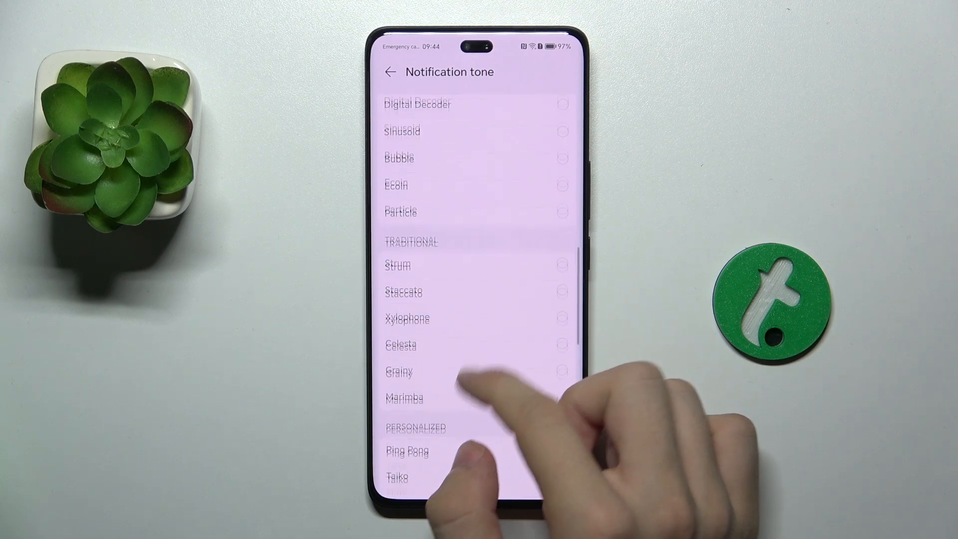
Step: Choose Marimba as the notification tone and return to the main Settings list
left_click(404, 399)
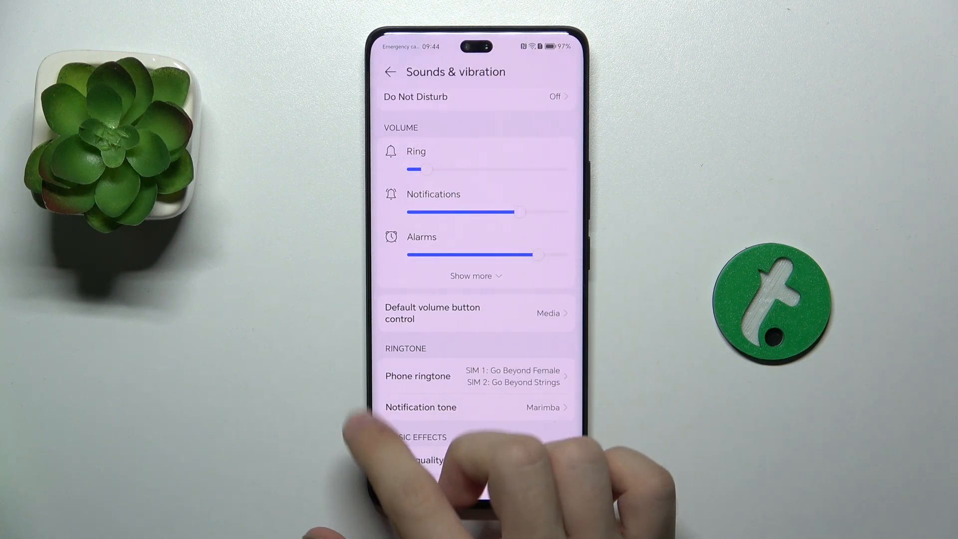
left_click(390, 72)
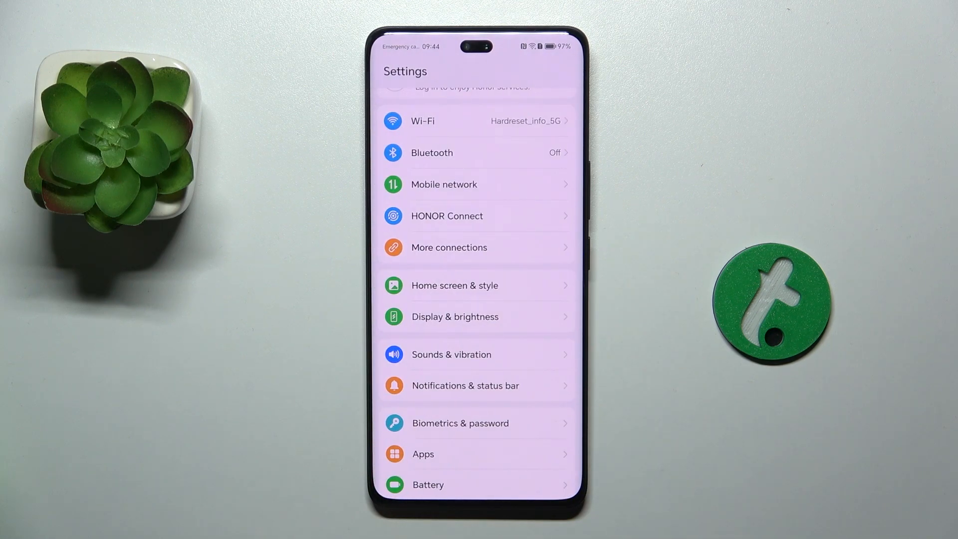